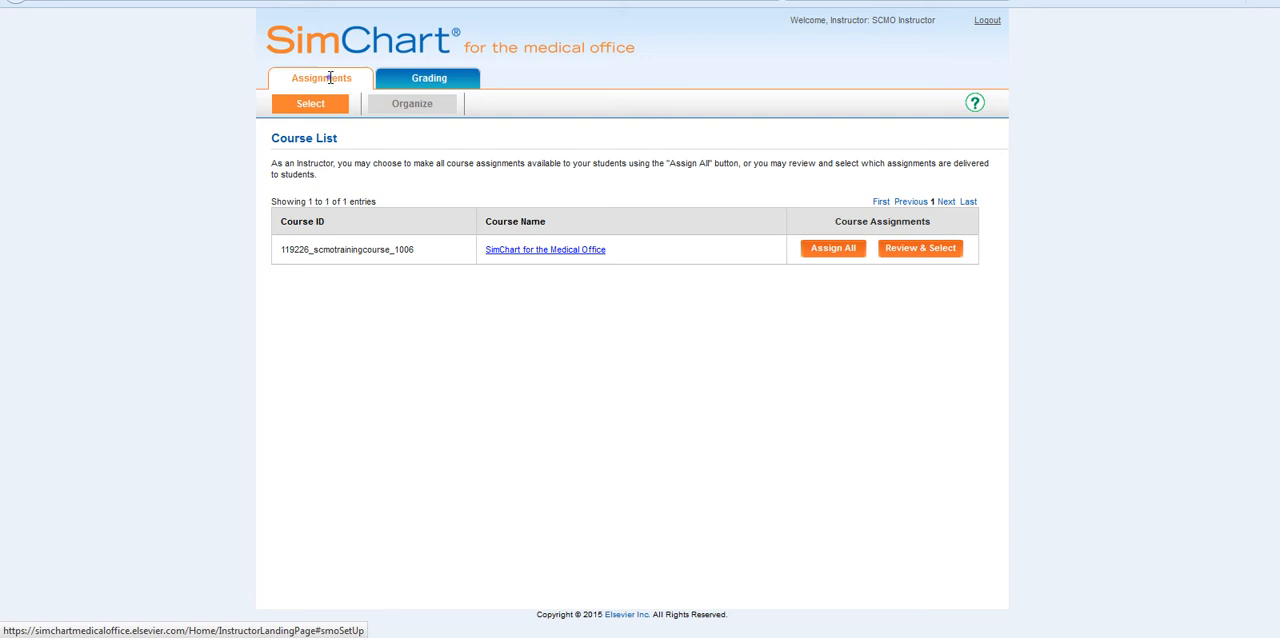
mouse_move(331, 83)
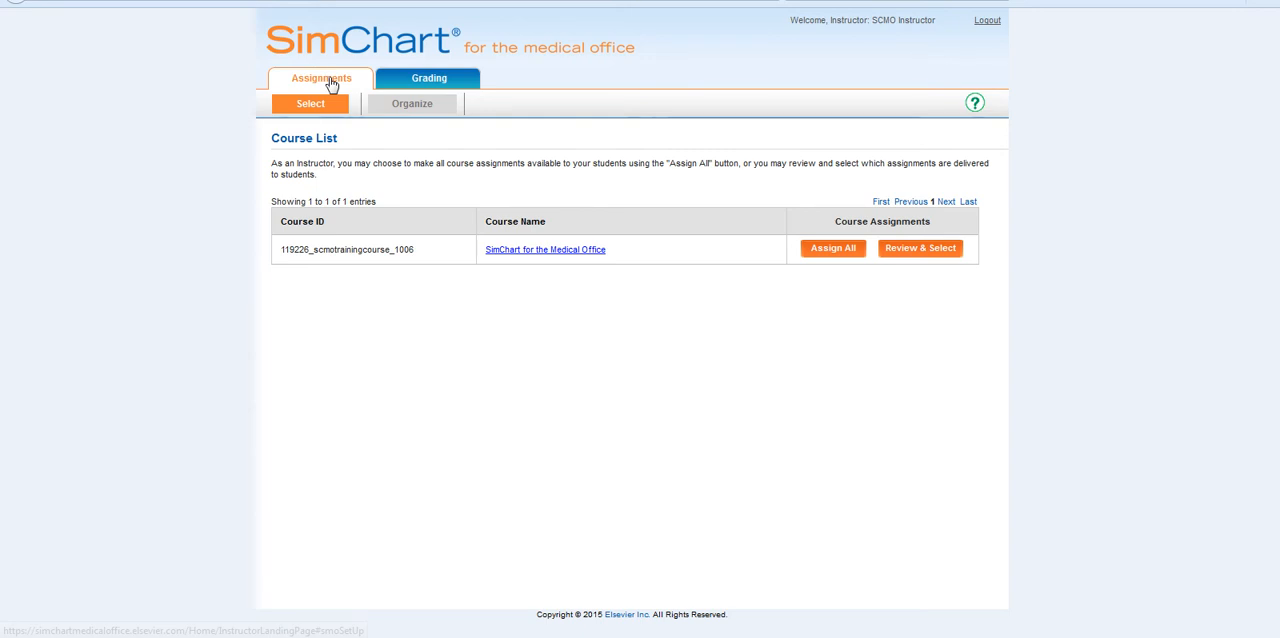
mouse_move(570, 92)
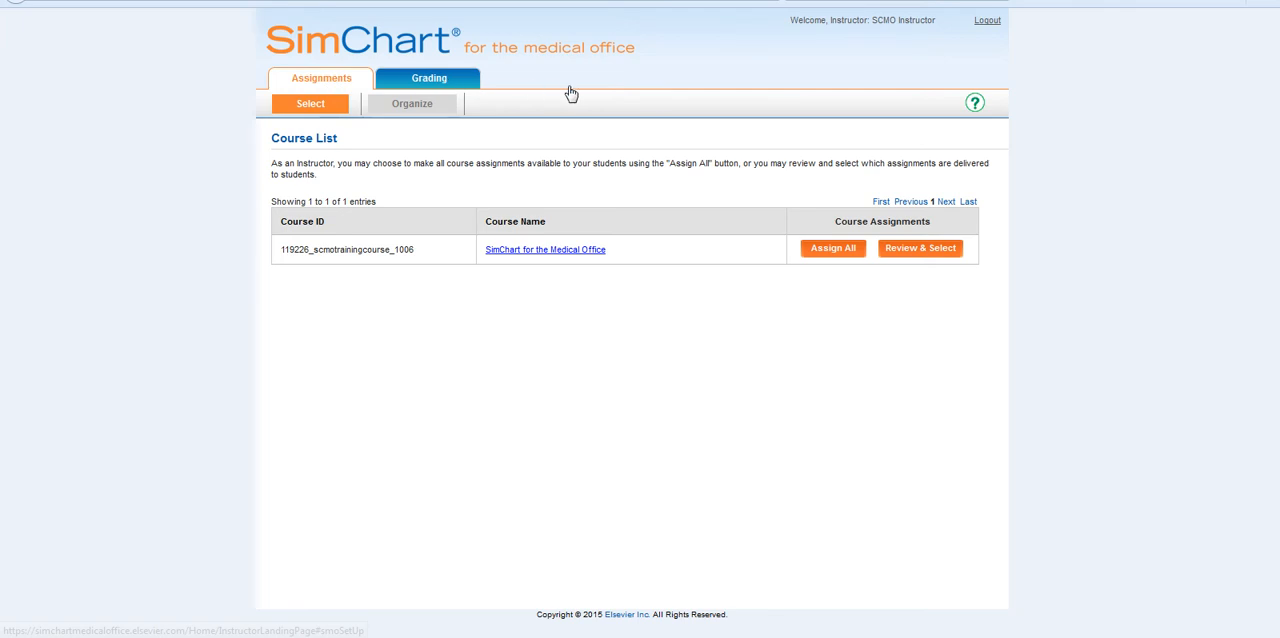
mouse_move(920, 255)
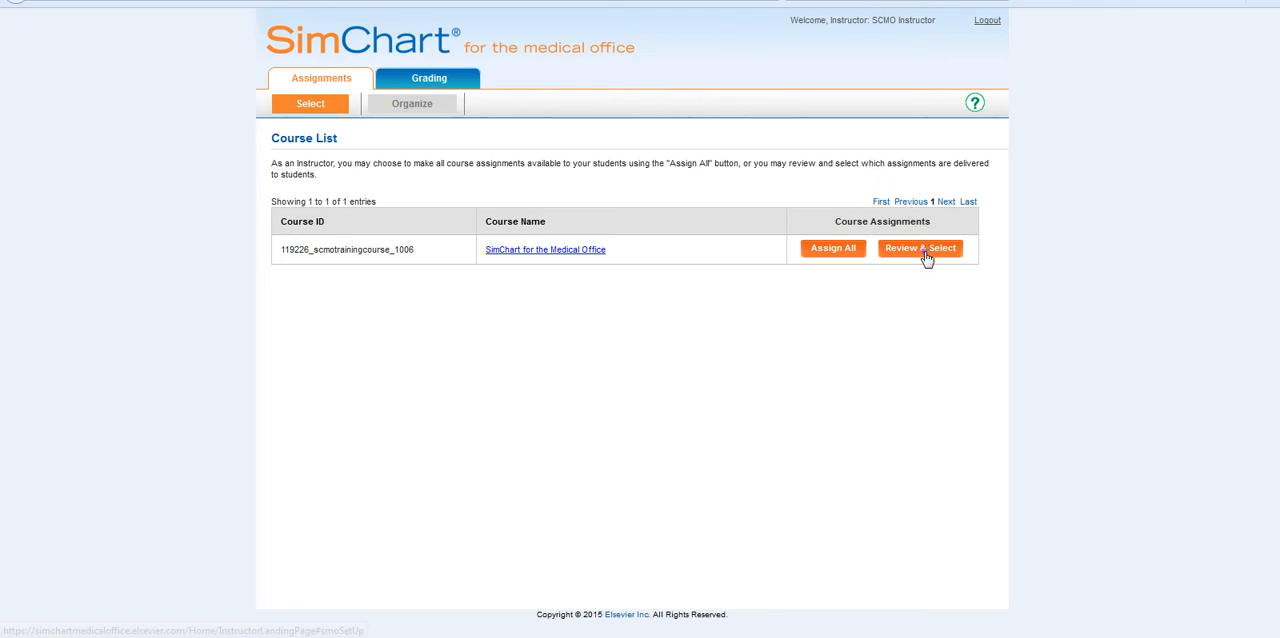
Add assignment 59 to the course's selected assignments and assign all three to students.
click(919, 248)
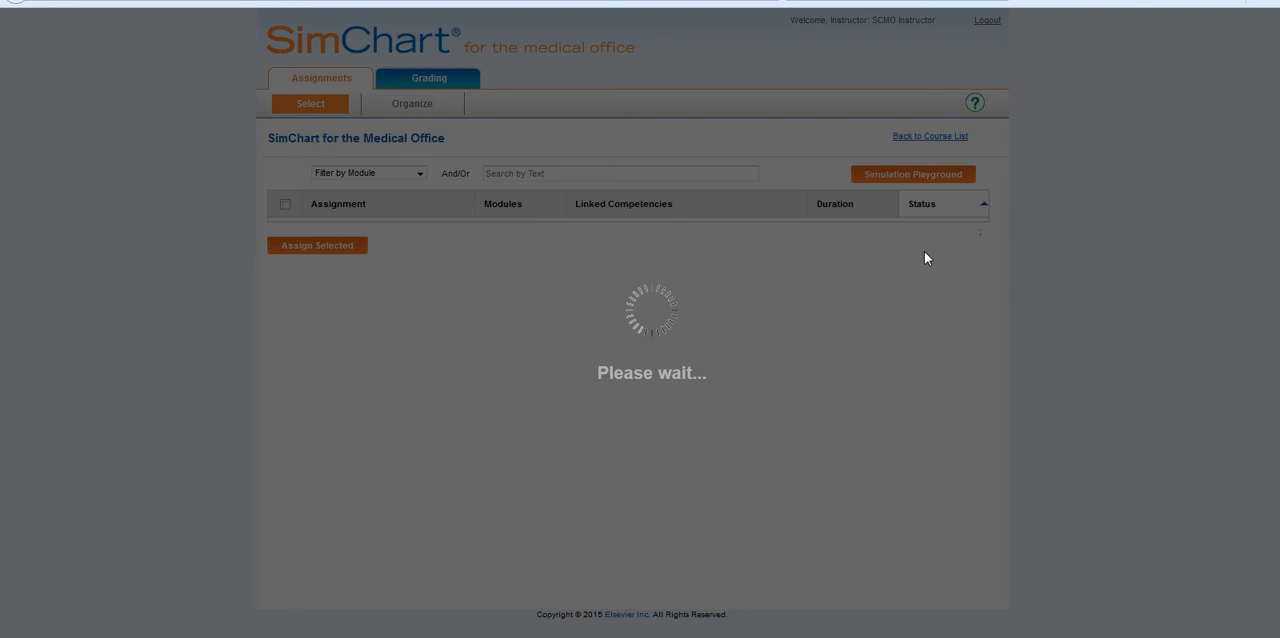
mouse_move(982, 248)
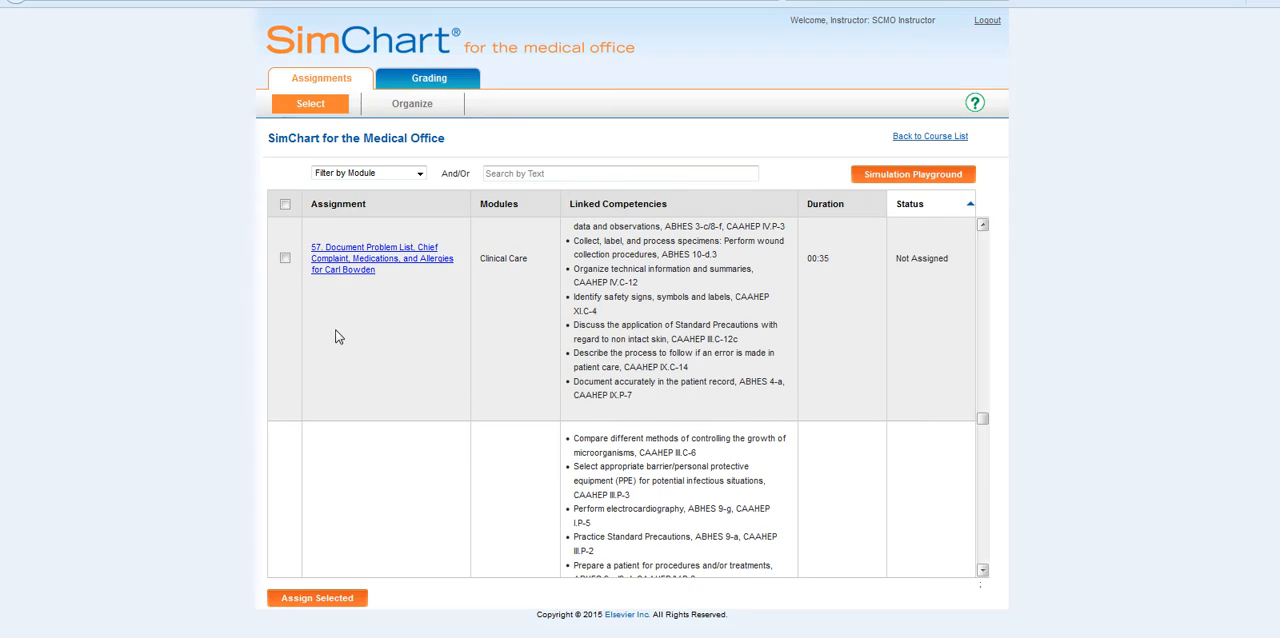
scroll(down, 3)
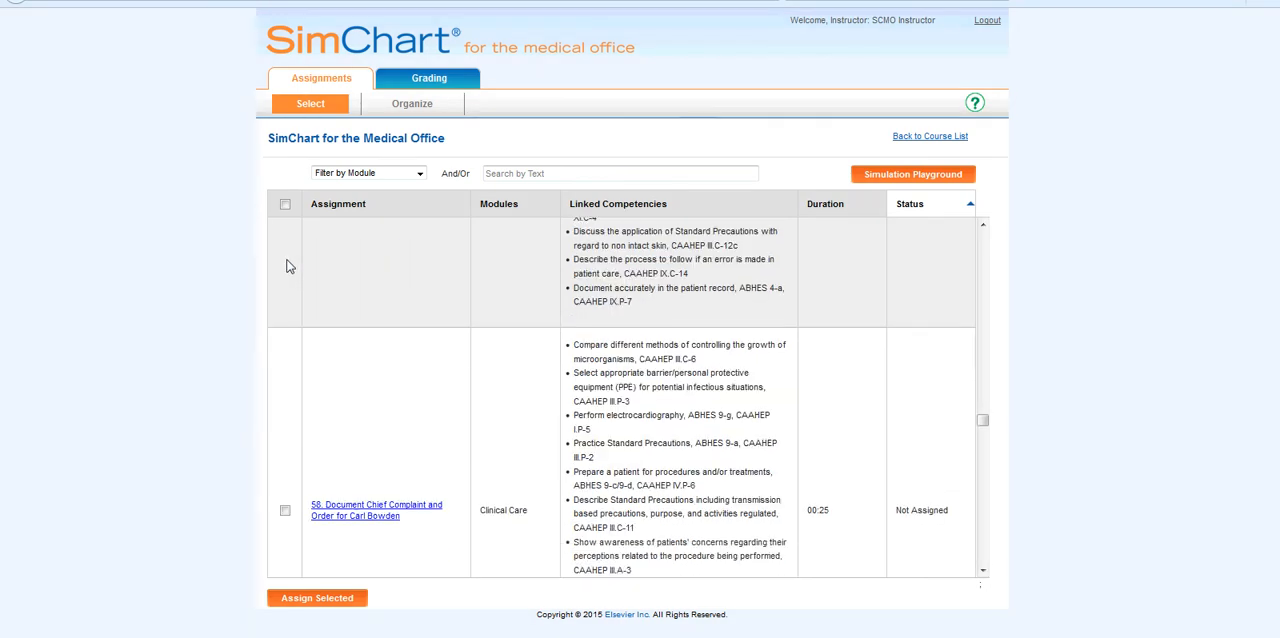
scroll(down, 3)
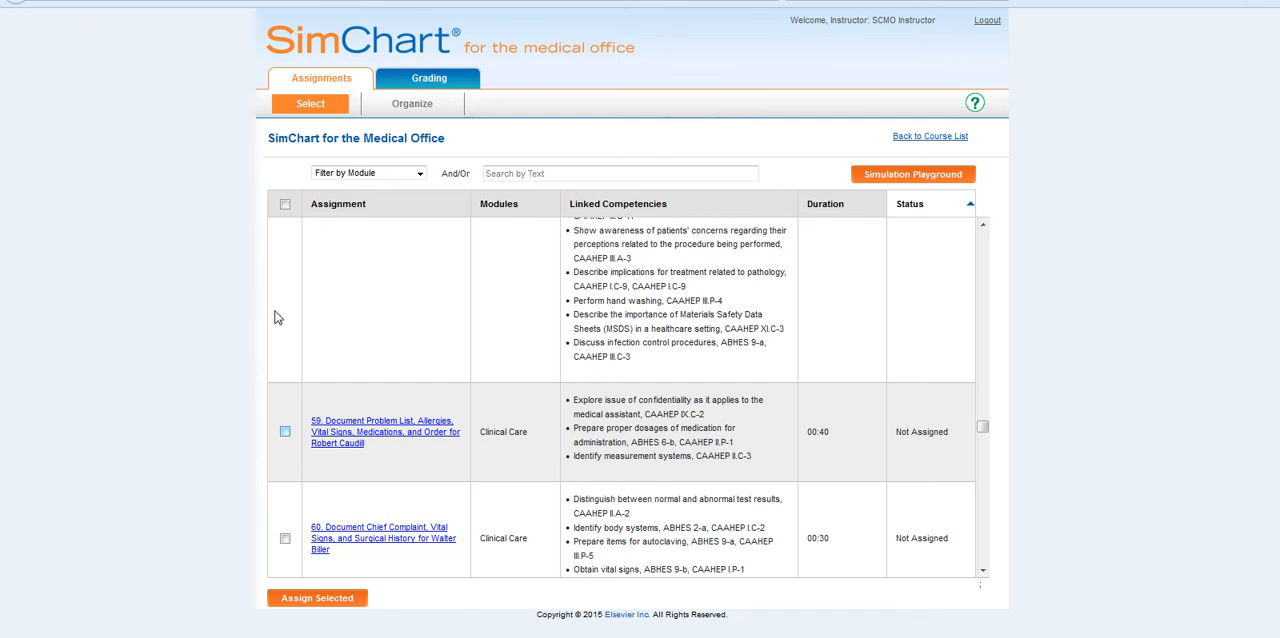
click(285, 431)
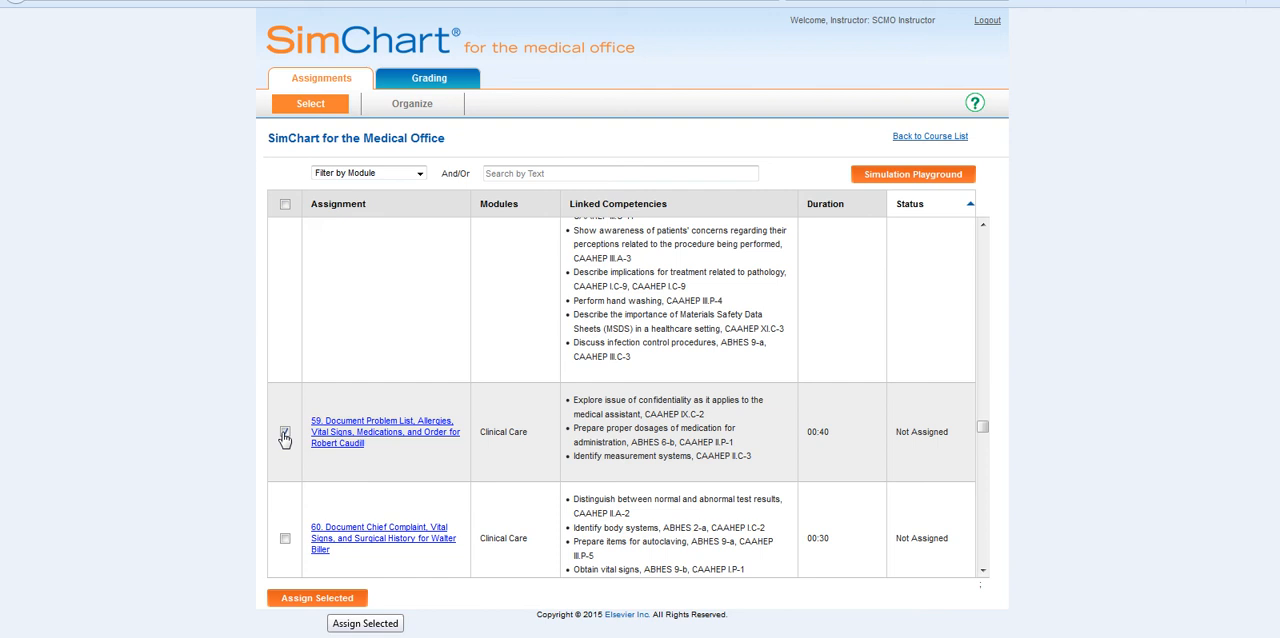
click(317, 597)
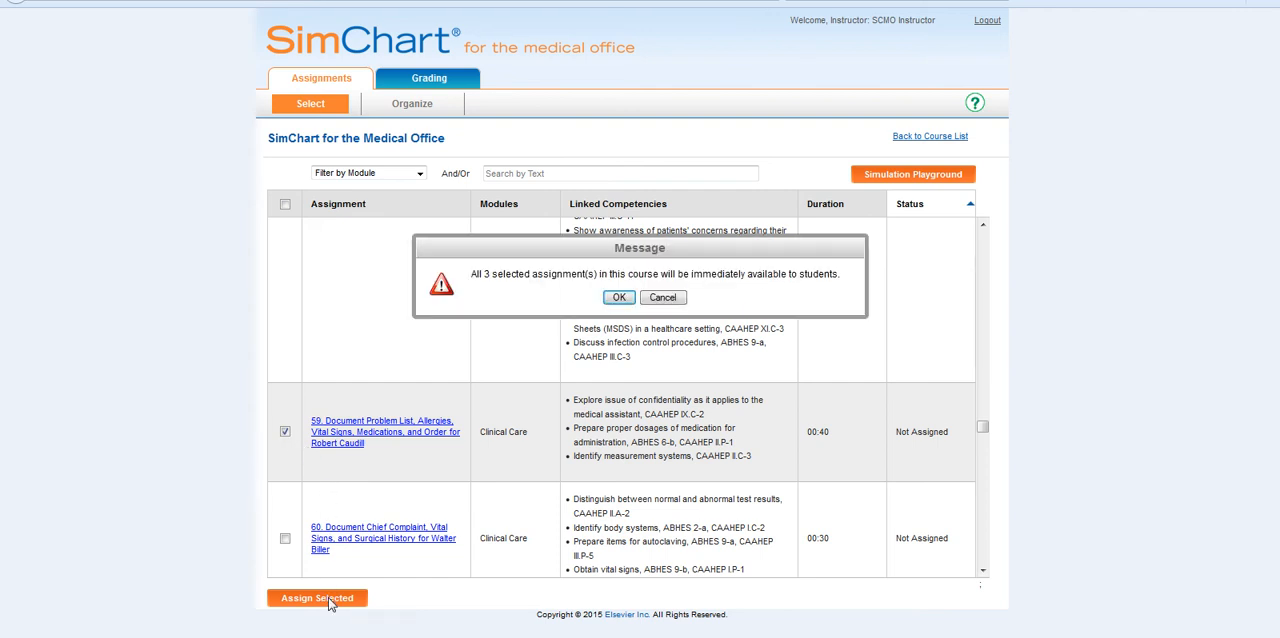
mouse_move(518, 557)
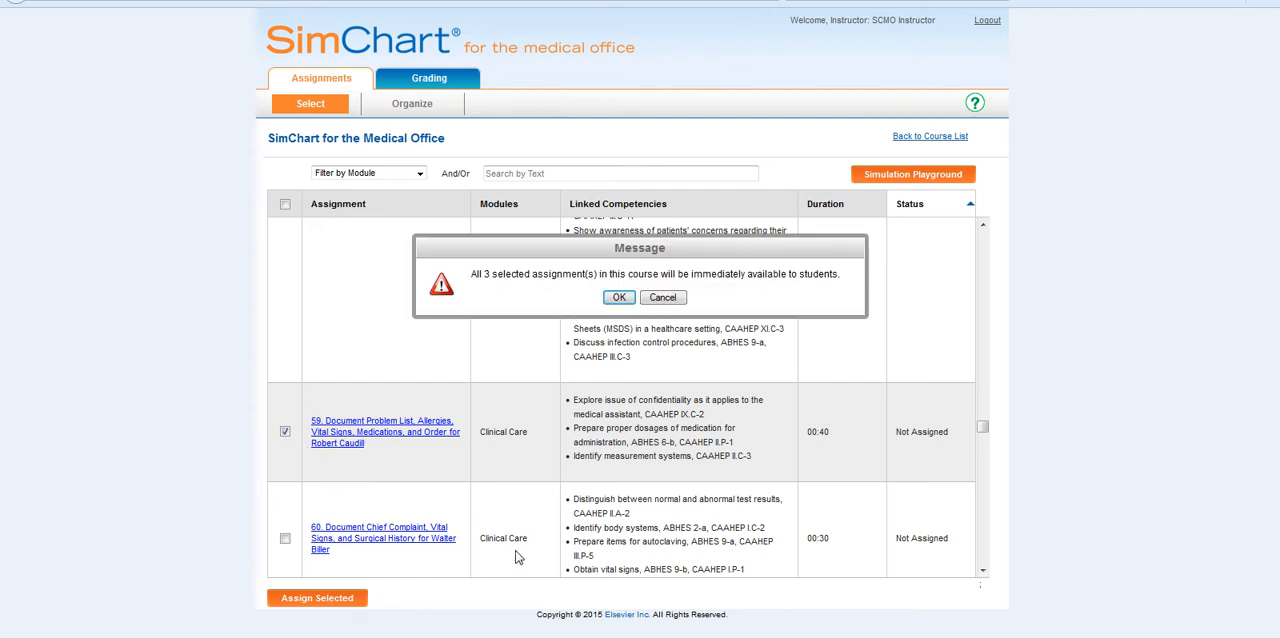